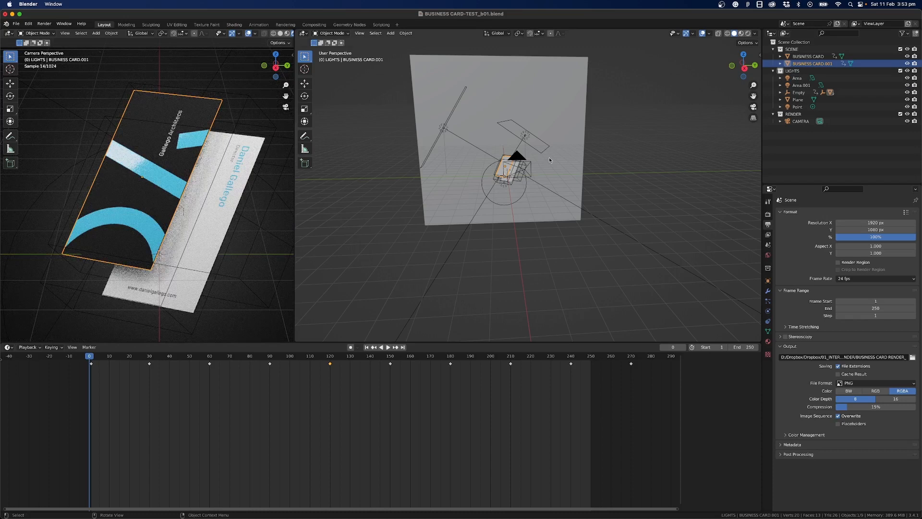
Render a still image of the business card scene and close the finished render window
{"action": "left_click", "coordinate": [43, 23]}
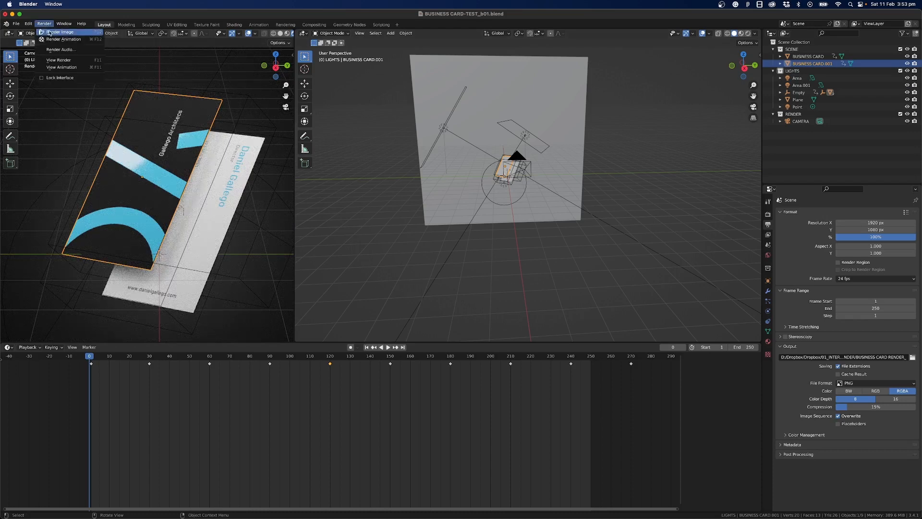
{"action": "left_click", "coordinate": [57, 32]}
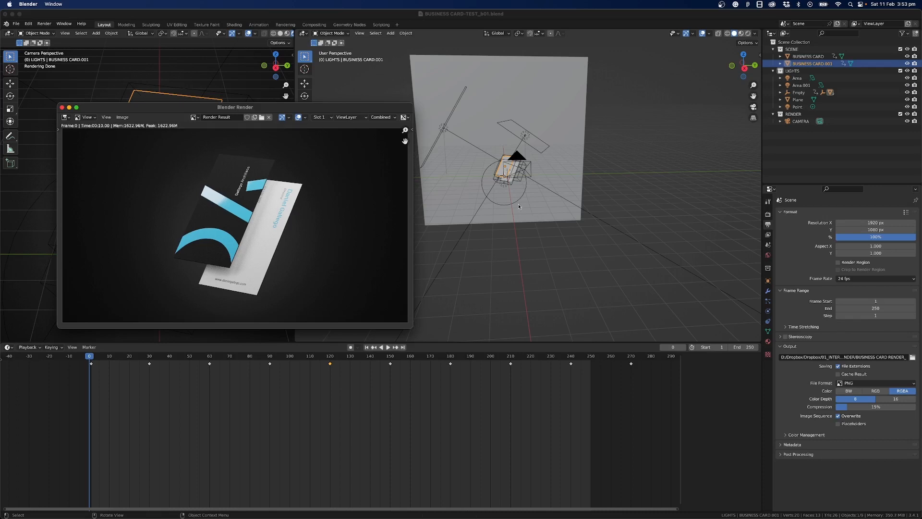
{"action": "left_click", "coordinate": [61, 106]}
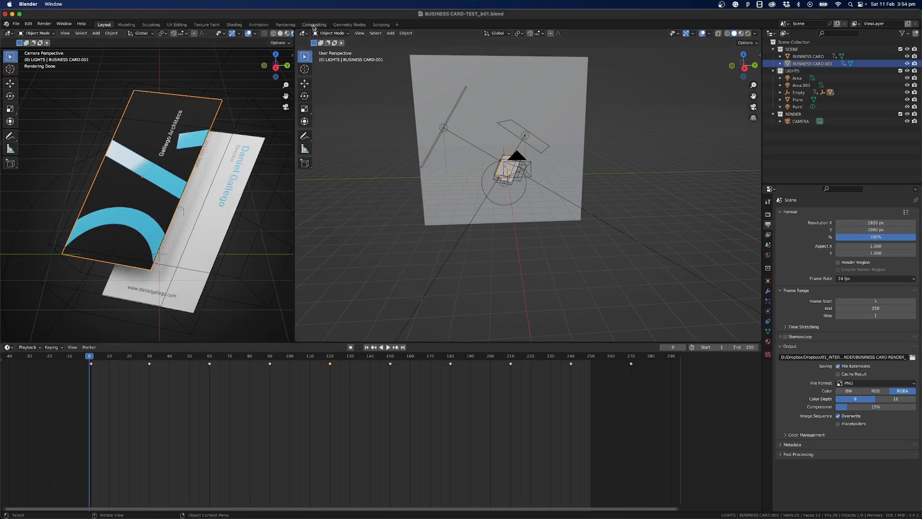
Enter the Compositing workspace and move the Render Layers node left, away from Composite
{"action": "left_click", "coordinate": [313, 25]}
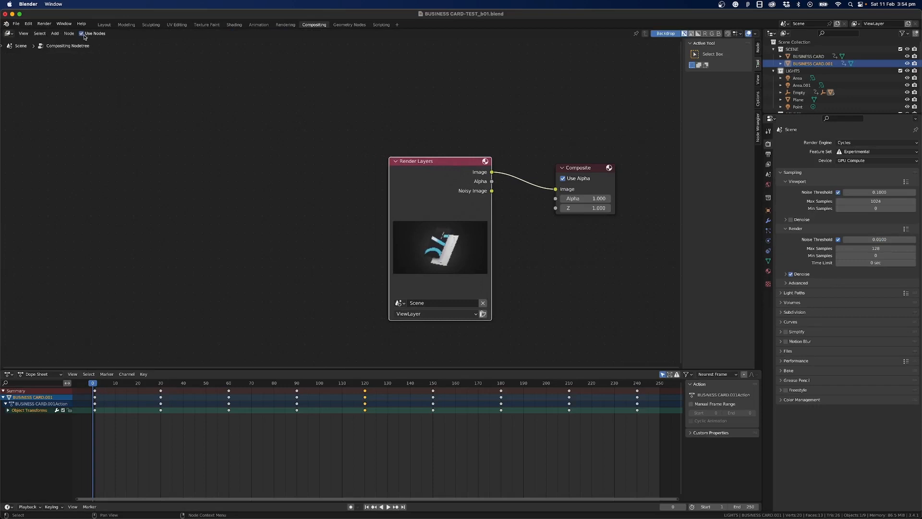
{"action": "mouse_move", "coordinate": [306, 170]}
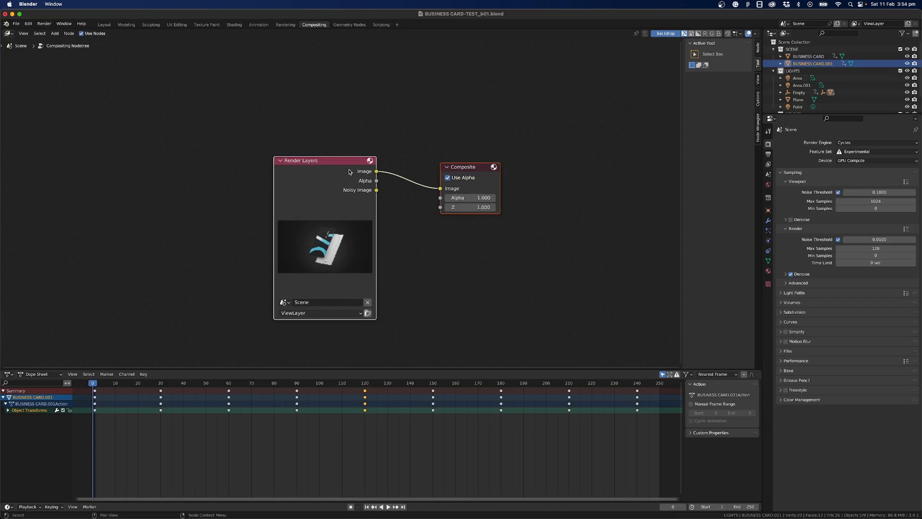
{"action": "left_click_drag", "start_coordinate": [300, 160], "coordinate": [52, 148]}
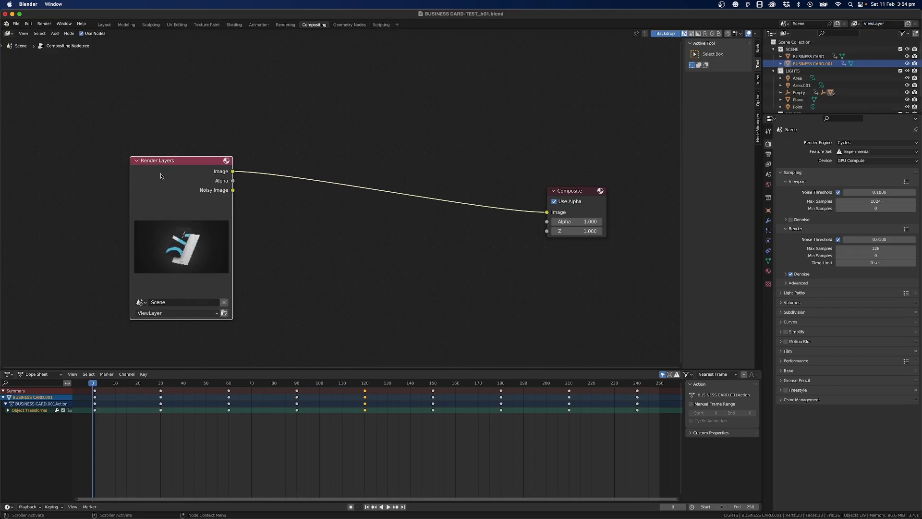
{"action": "mouse_move", "coordinate": [160, 162]}
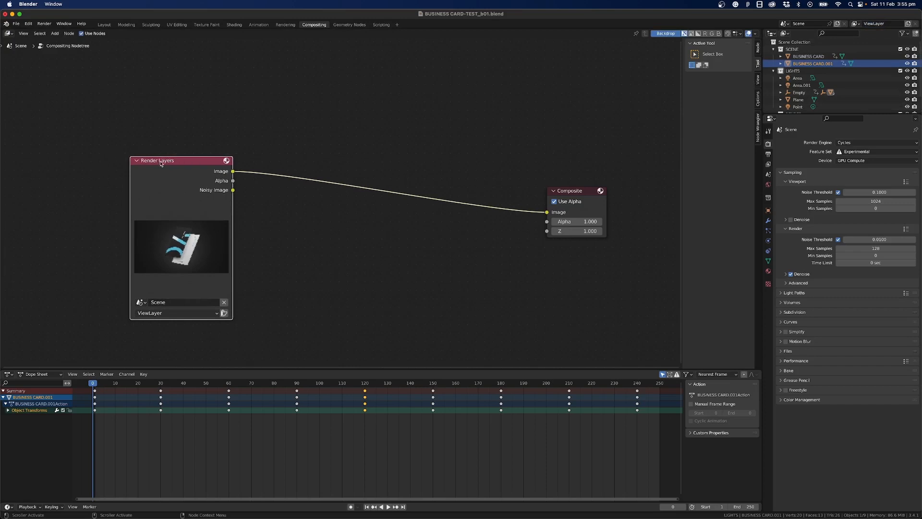
{"action": "left_click_drag", "start_coordinate": [156, 160], "coordinate": [156, 154]}
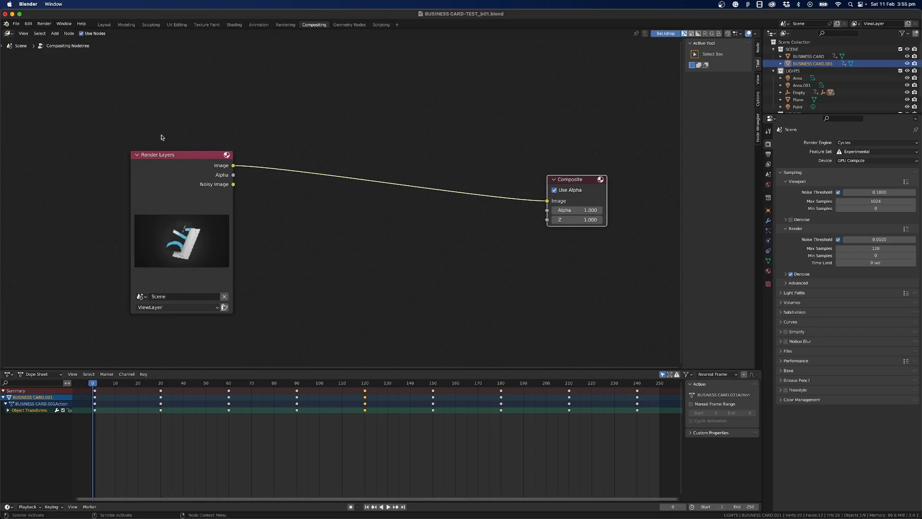
{"action": "mouse_move", "coordinate": [393, 279]}
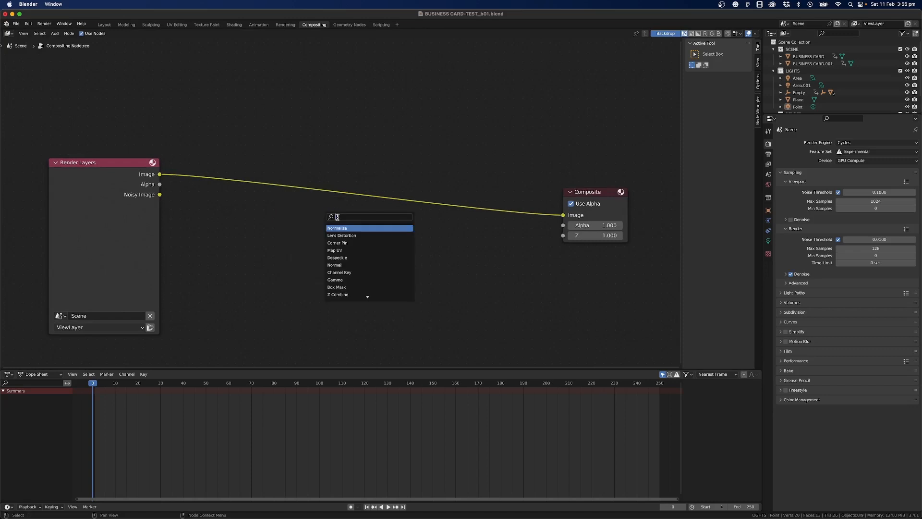
Add a Viewer node via the node search for 'View'
{"action": "type", "text": "View"}
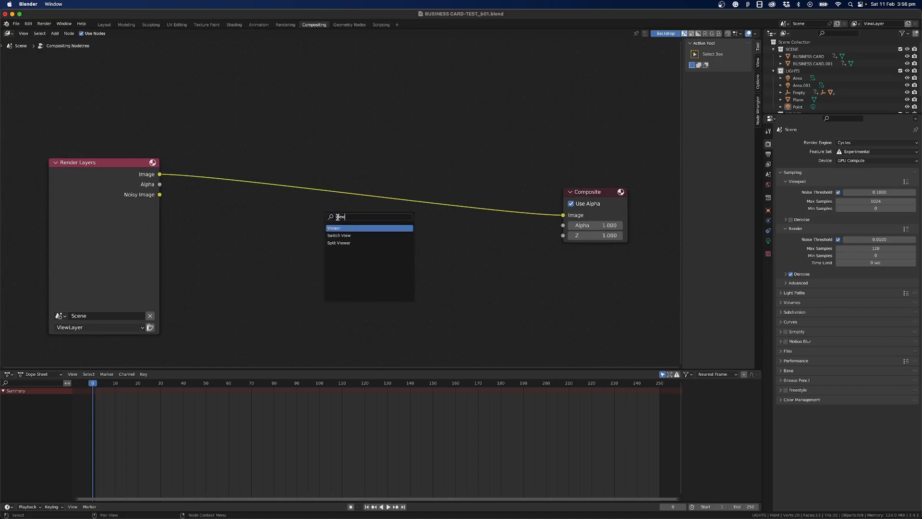
{"action": "left_click", "coordinate": [333, 227]}
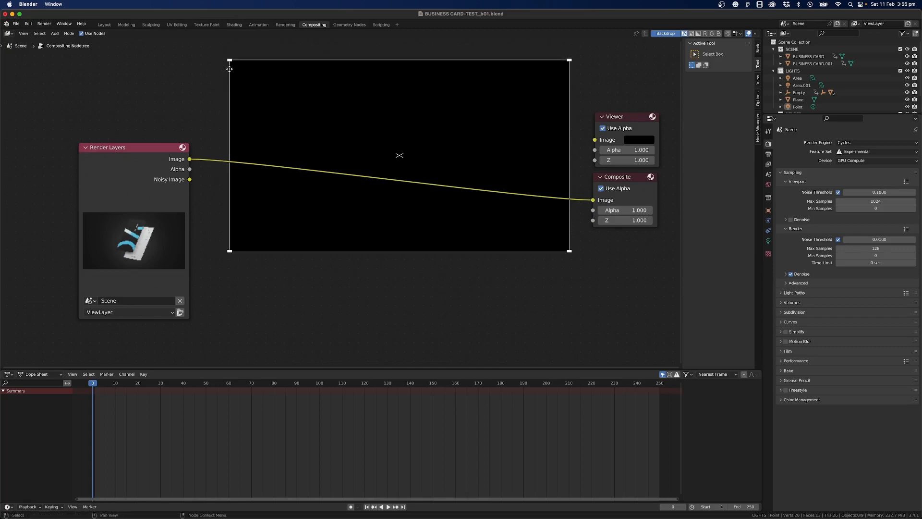
{"action": "mouse_move", "coordinate": [405, 174]}
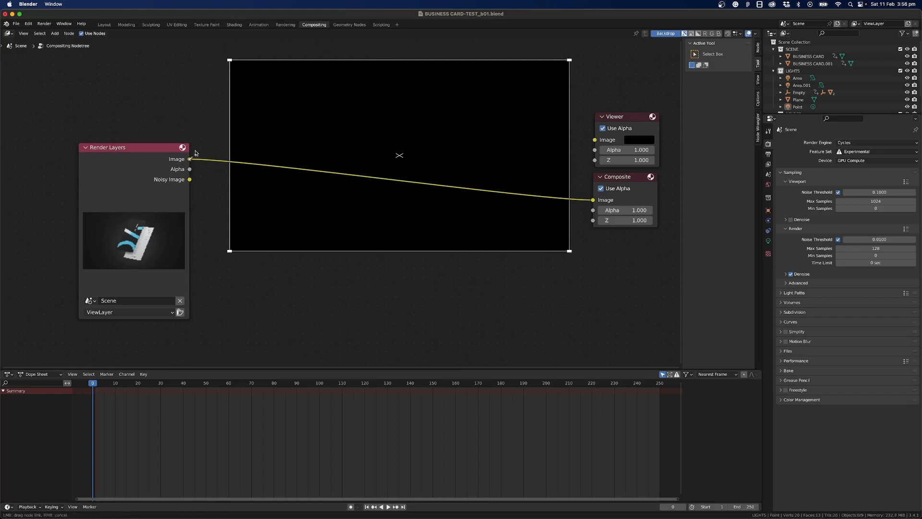
Link the Render Layers Image output to the Viewer node, toggling Composite Use Alpha off and on
{"action": "left_click_drag", "start_coordinate": [189, 158], "coordinate": [594, 139]}
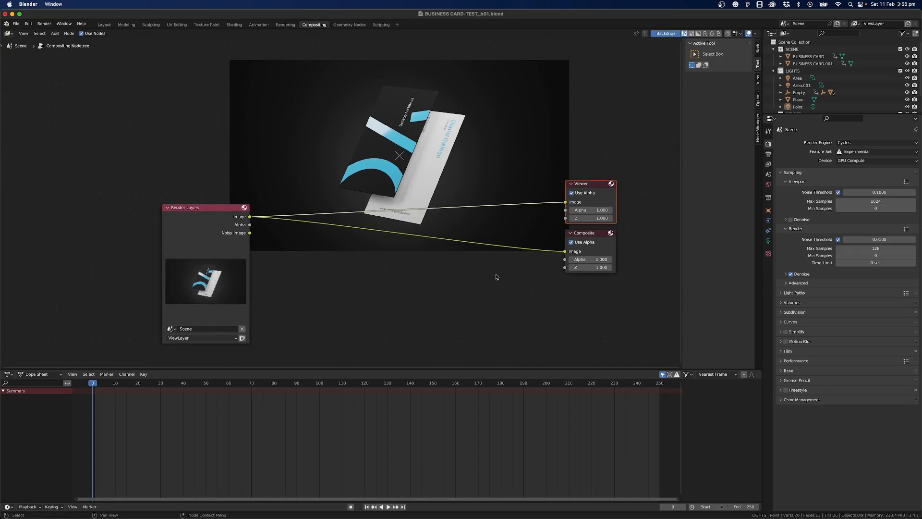
{"action": "mouse_move", "coordinate": [325, 289]}
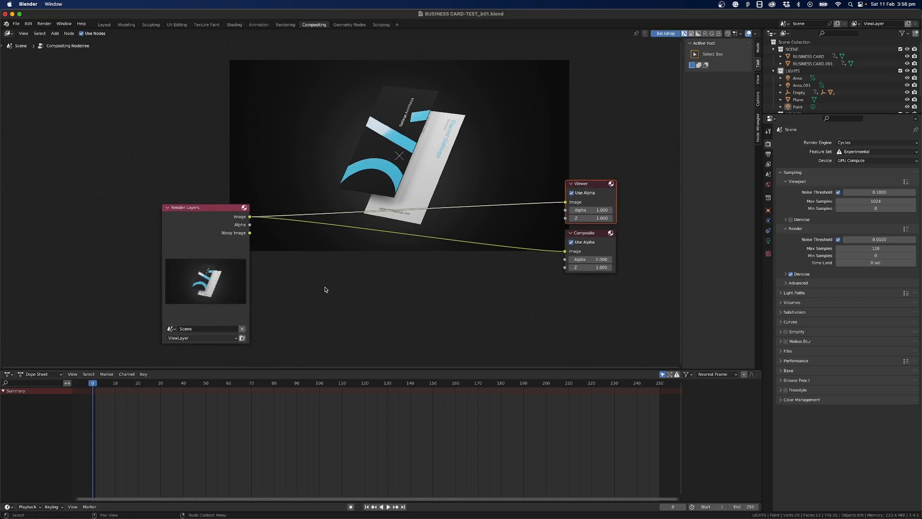
{"action": "mouse_move", "coordinate": [235, 229]}
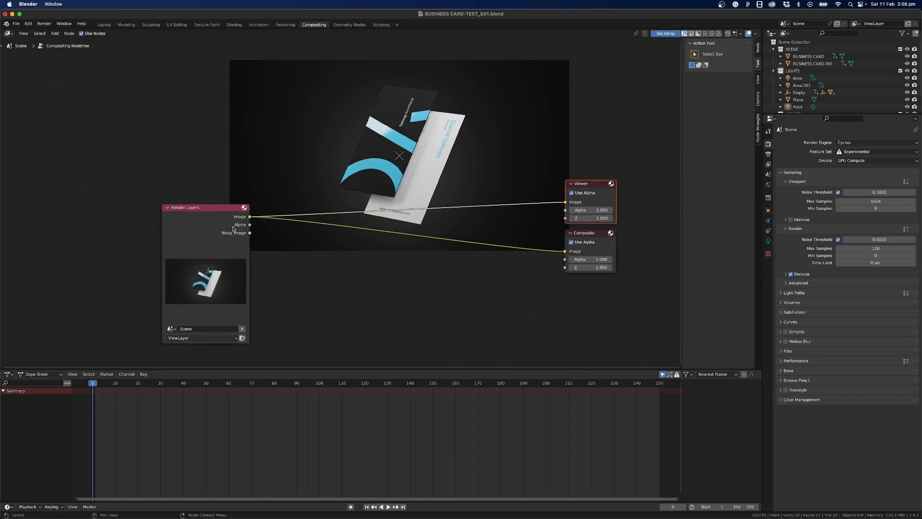
{"action": "left_click", "coordinate": [570, 242]}
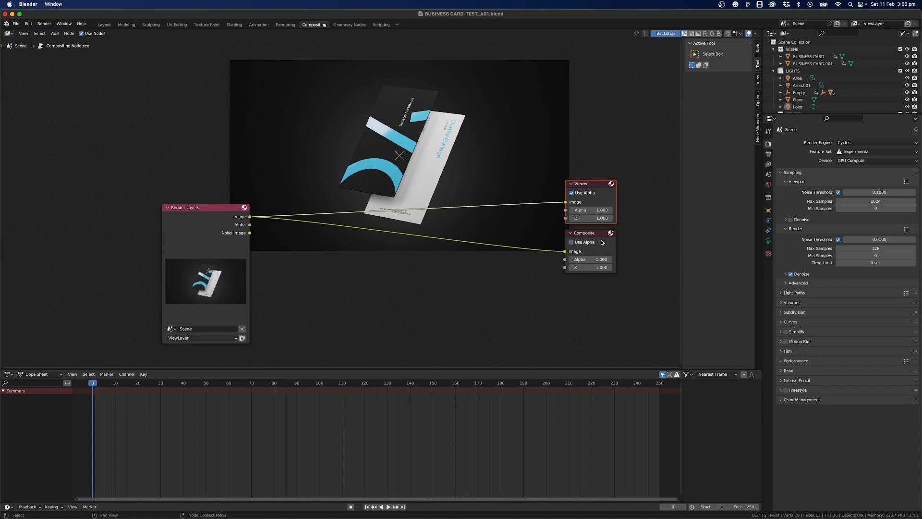
{"action": "left_click", "coordinate": [570, 242]}
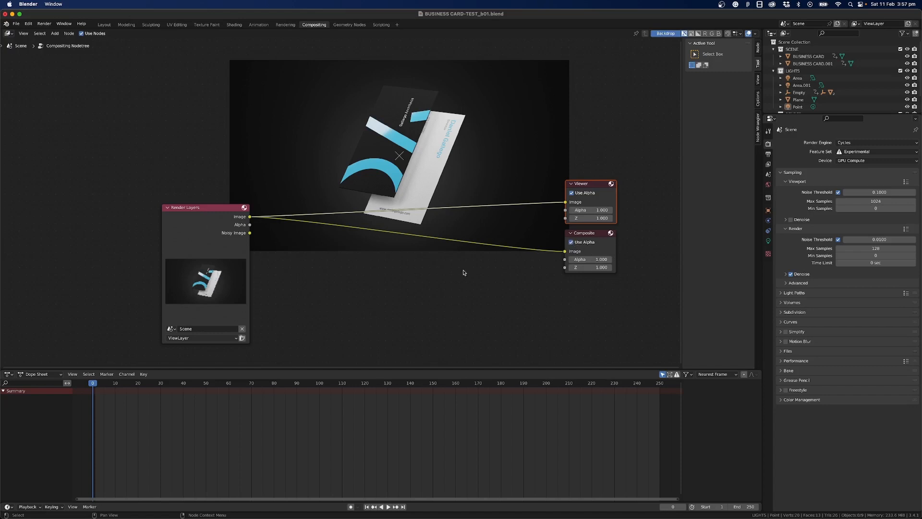
{"action": "mouse_move", "coordinate": [350, 295]}
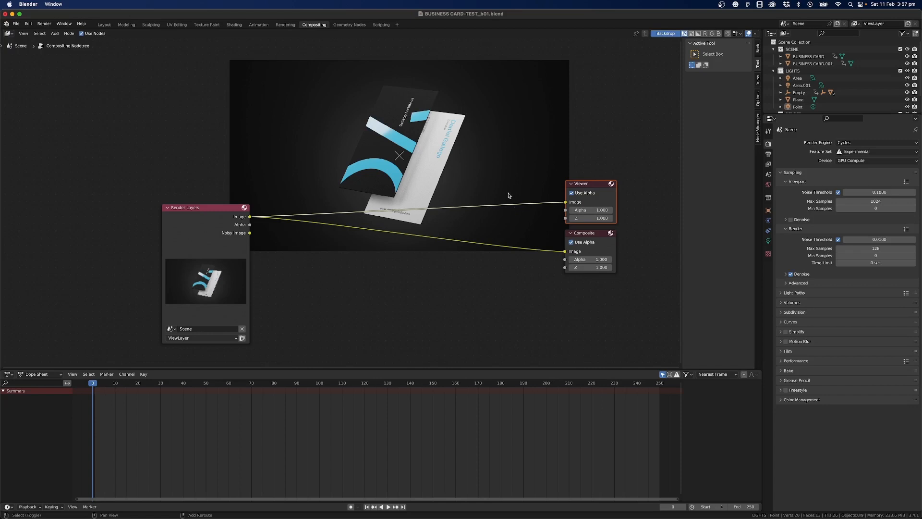
{"action": "mouse_move", "coordinate": [508, 194]}
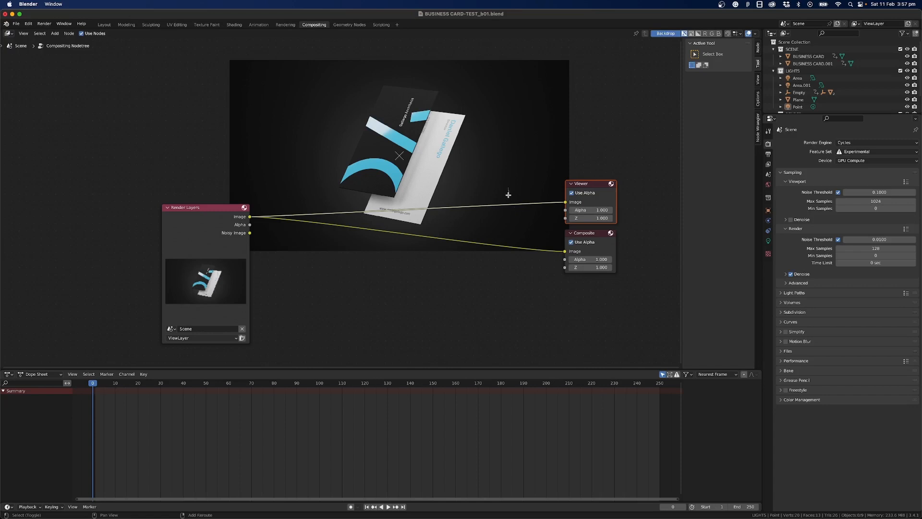
{"action": "mouse_move", "coordinate": [507, 237]}
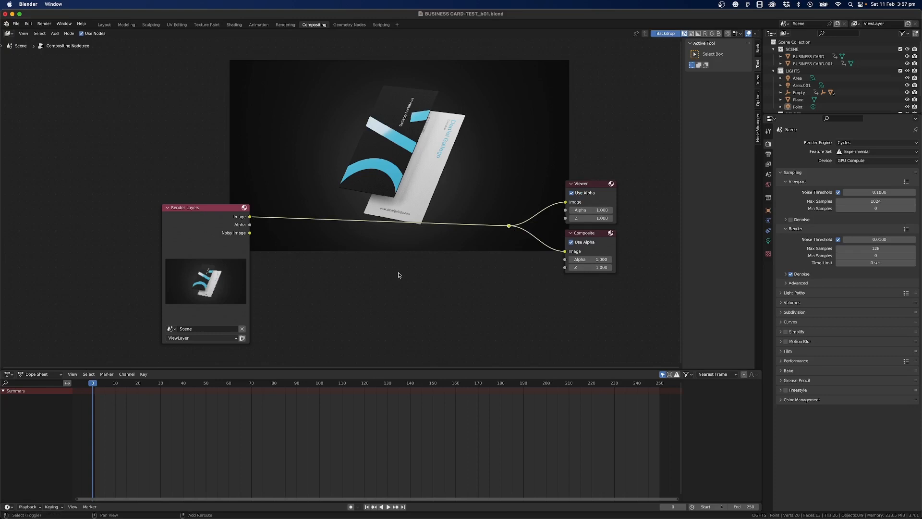
Add a Glare node set to Streaks and set its quality to High
{"action": "left_click", "coordinate": [397, 275]}
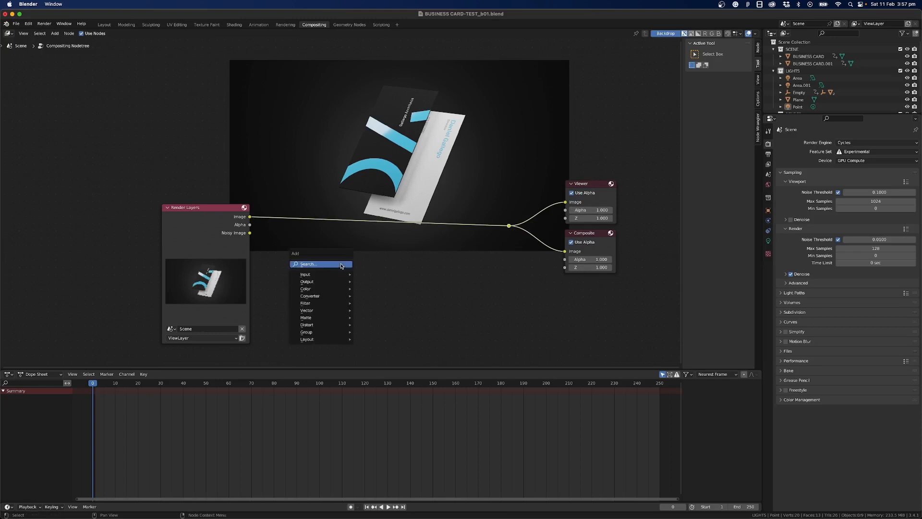
{"action": "left_click", "coordinate": [321, 263]}
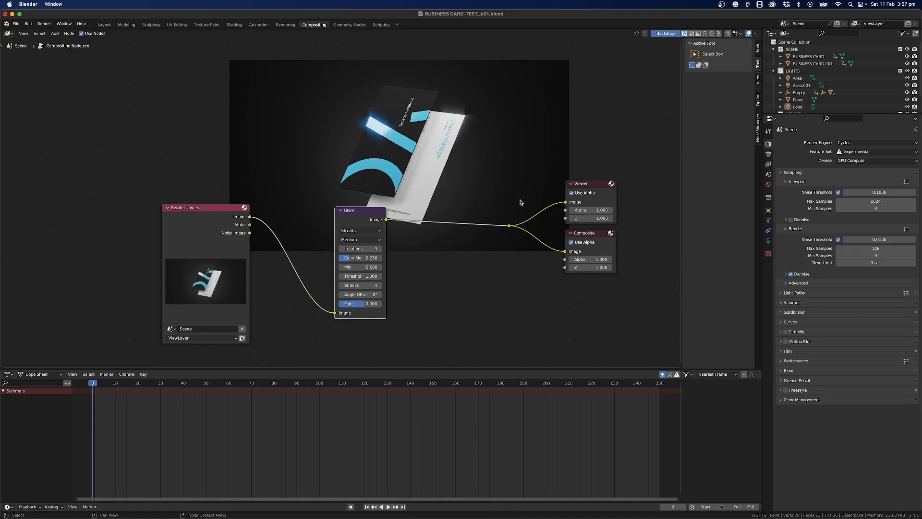
{"action": "mouse_move", "coordinate": [438, 122]}
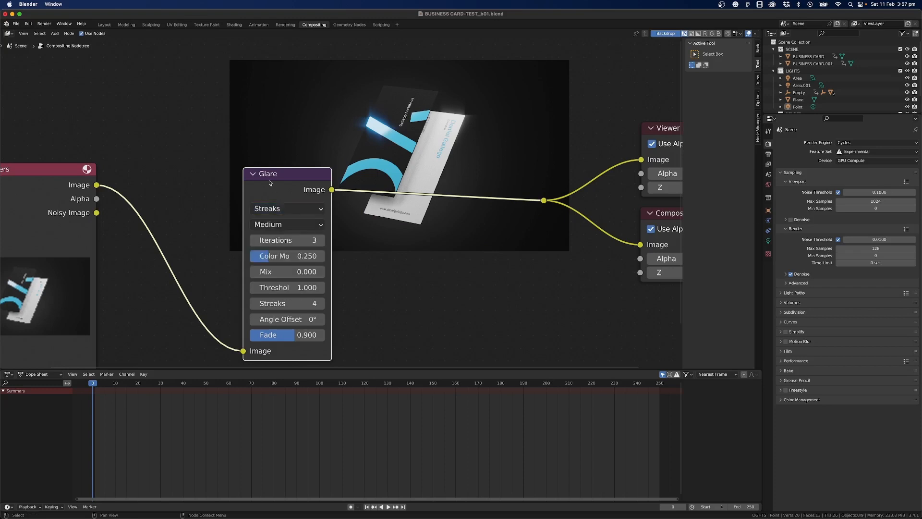
{"action": "left_click", "coordinate": [287, 224]}
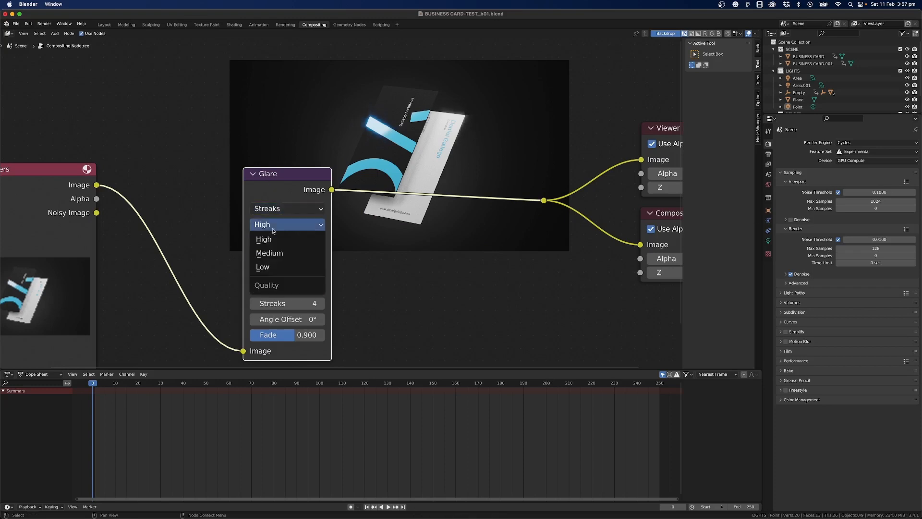
{"action": "left_click", "coordinate": [269, 253]}
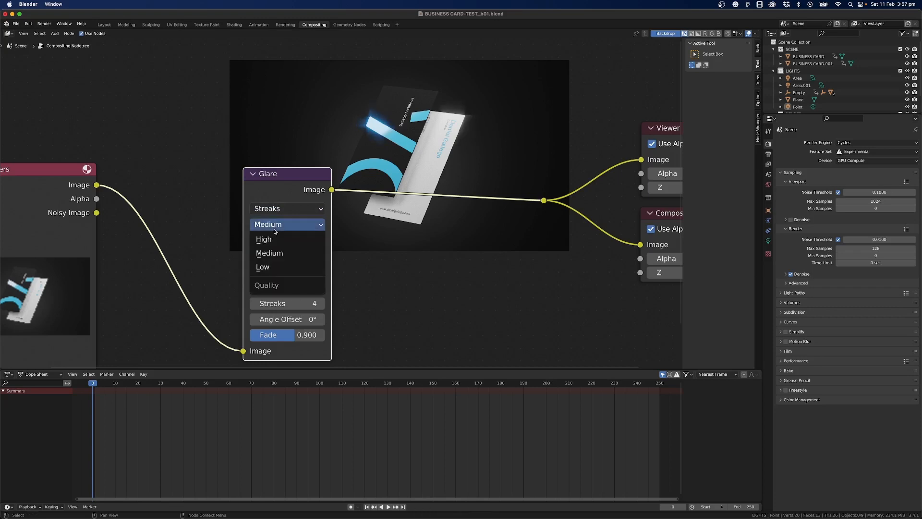
{"action": "left_click", "coordinate": [262, 266]}
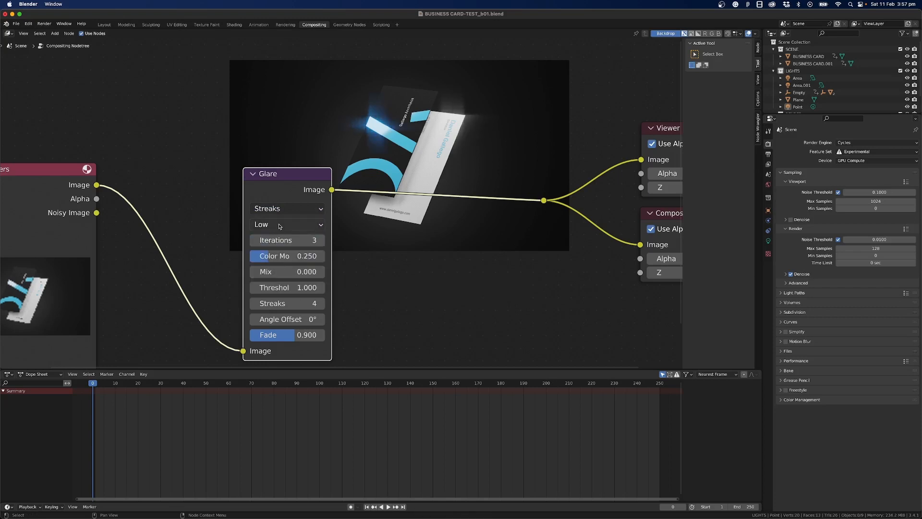
{"action": "left_click", "coordinate": [287, 224]}
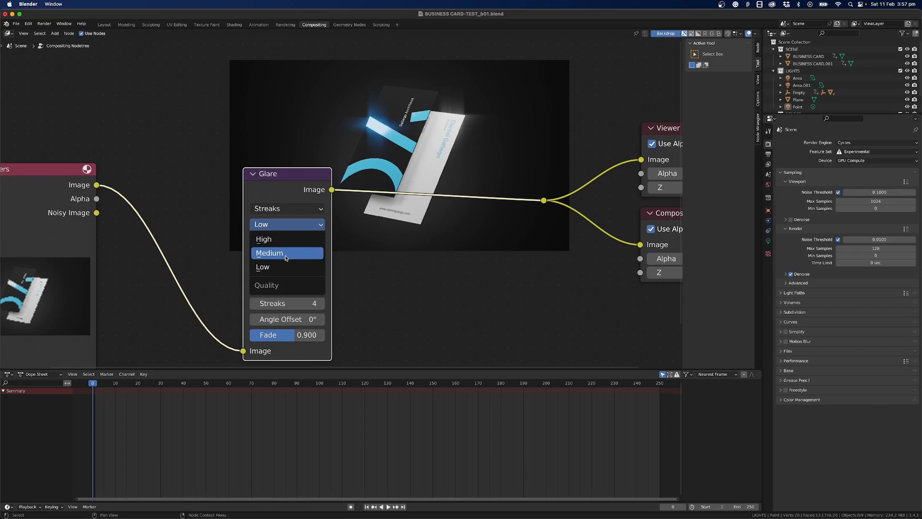
{"action": "mouse_move", "coordinate": [271, 241]}
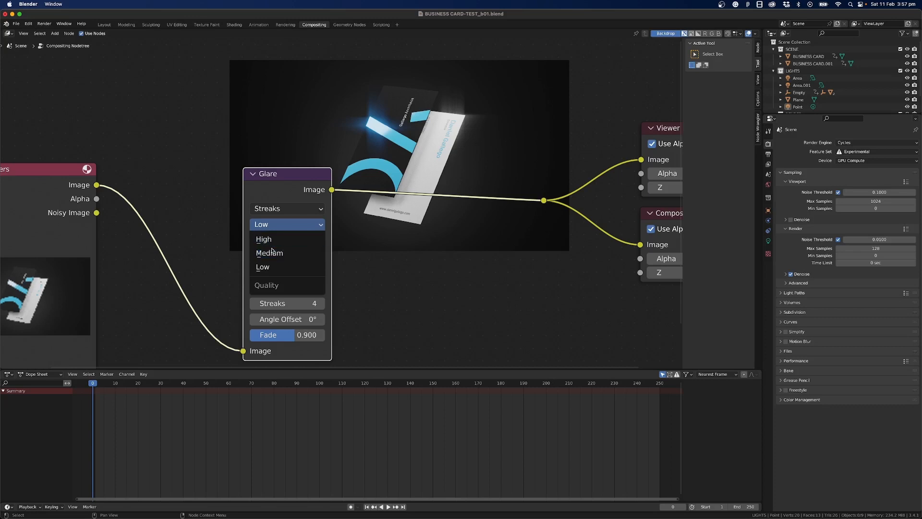
{"action": "left_click", "coordinate": [264, 240]}
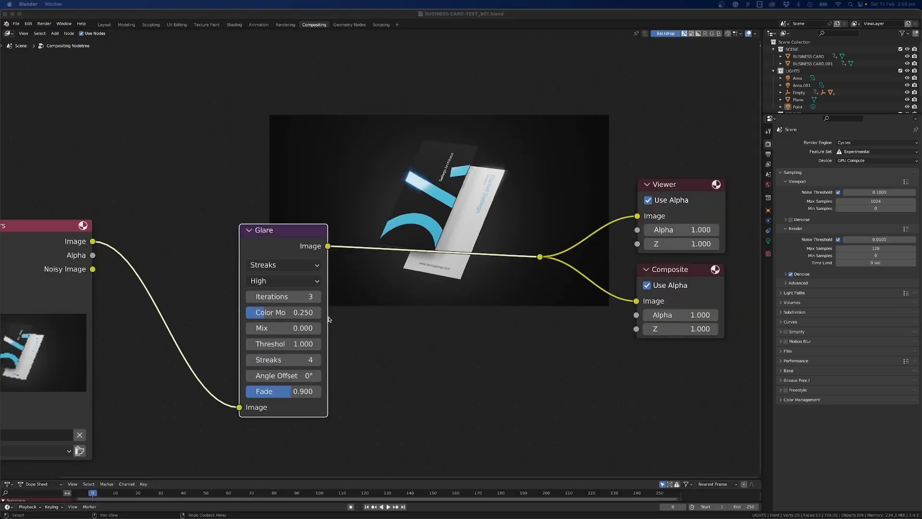
Change the Glare type to Fog Glow and keep its quality at Medium
{"action": "left_click", "coordinate": [282, 265]}
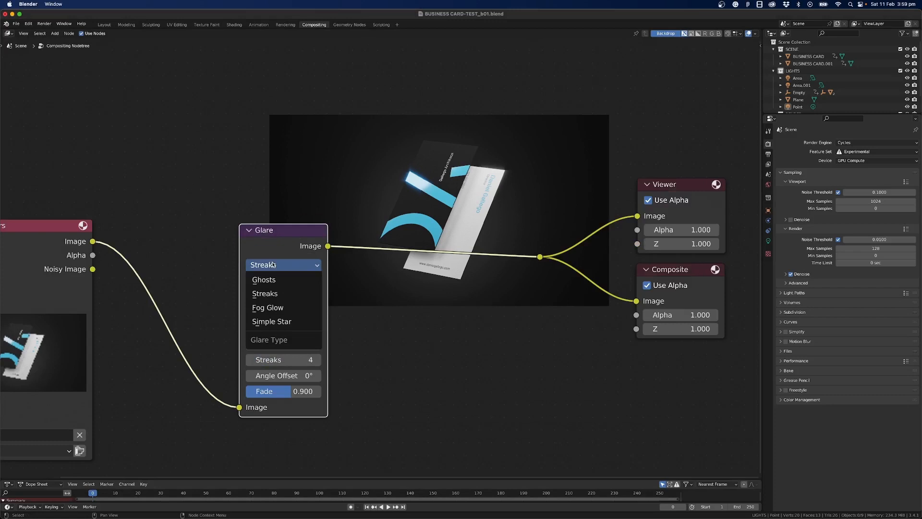
{"action": "mouse_move", "coordinate": [268, 307]}
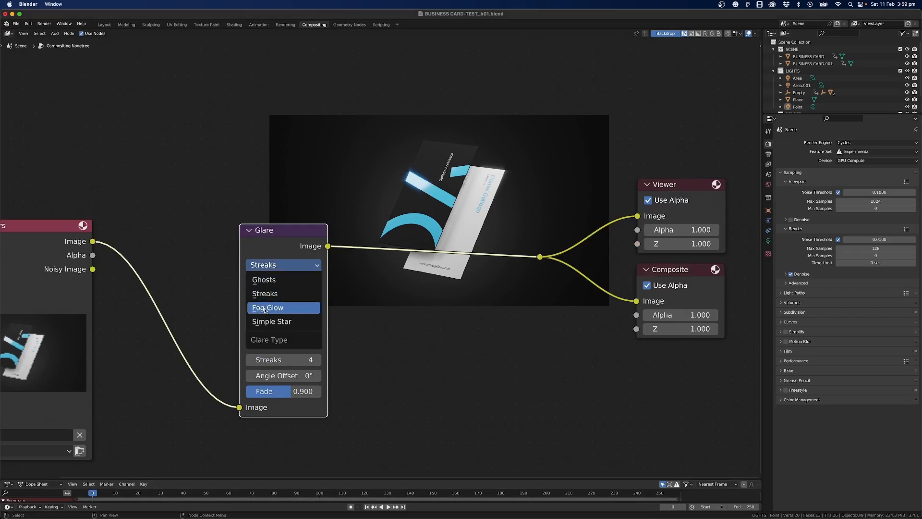
{"action": "left_click", "coordinate": [268, 308]}
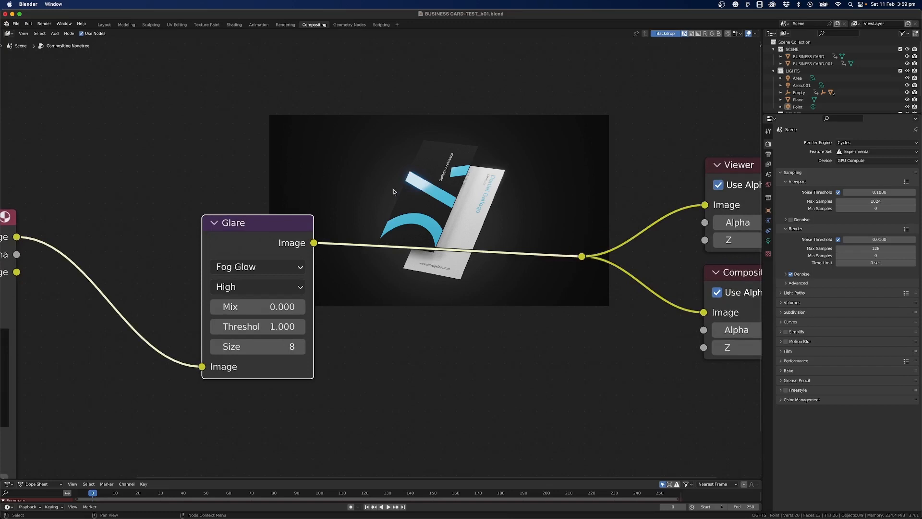
{"action": "left_click", "coordinate": [257, 286]}
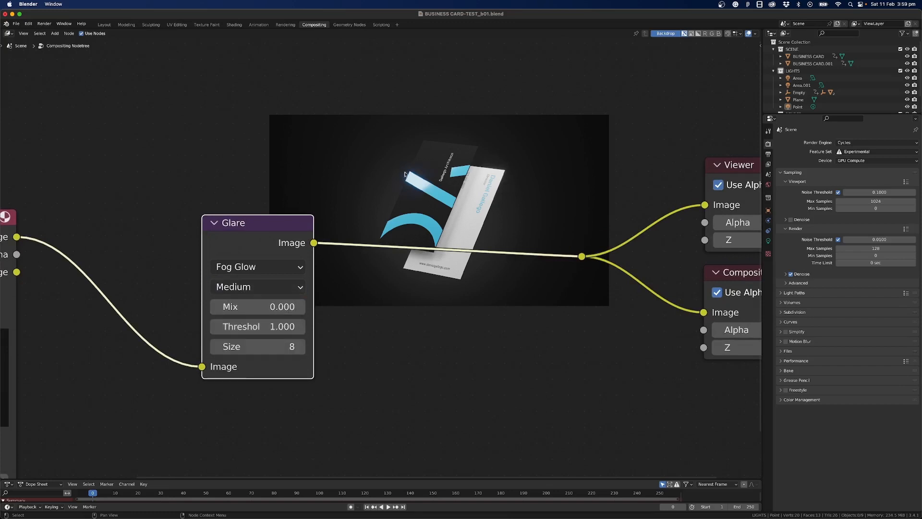
{"action": "left_click", "coordinate": [257, 286]}
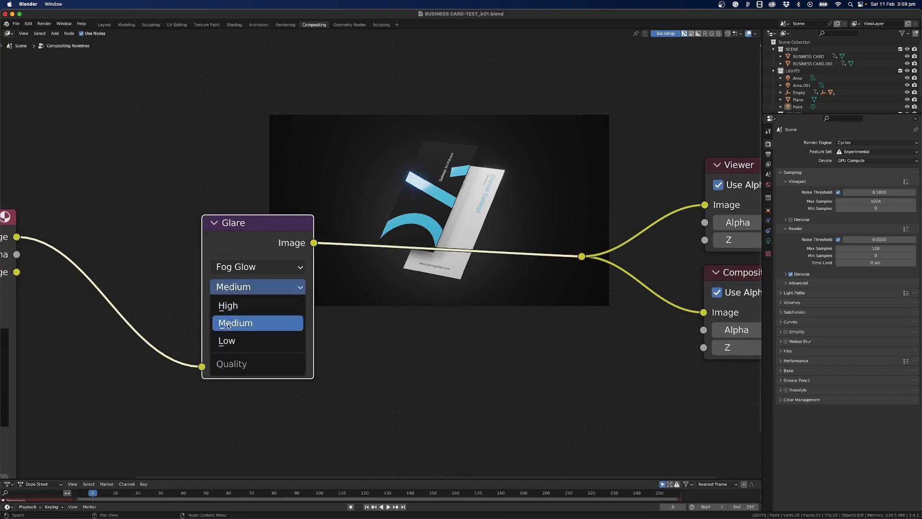
{"action": "left_click", "coordinate": [226, 340]}
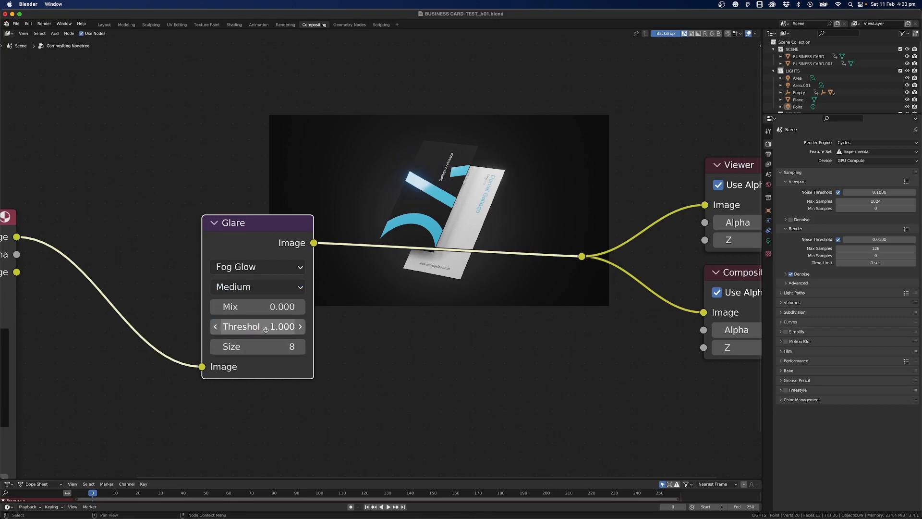
Lower the Fog Glow threshold by dragging, then enter an exact value of 0.6
{"action": "left_click_drag", "start_coordinate": [265, 327], "coordinate": [257, 326]}
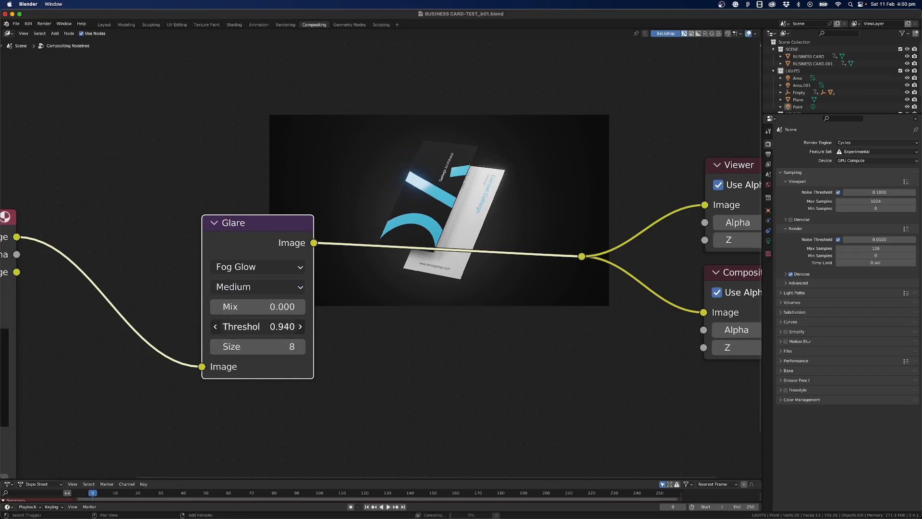
{"action": "left_click_drag", "start_coordinate": [283, 326], "coordinate": [258, 326]}
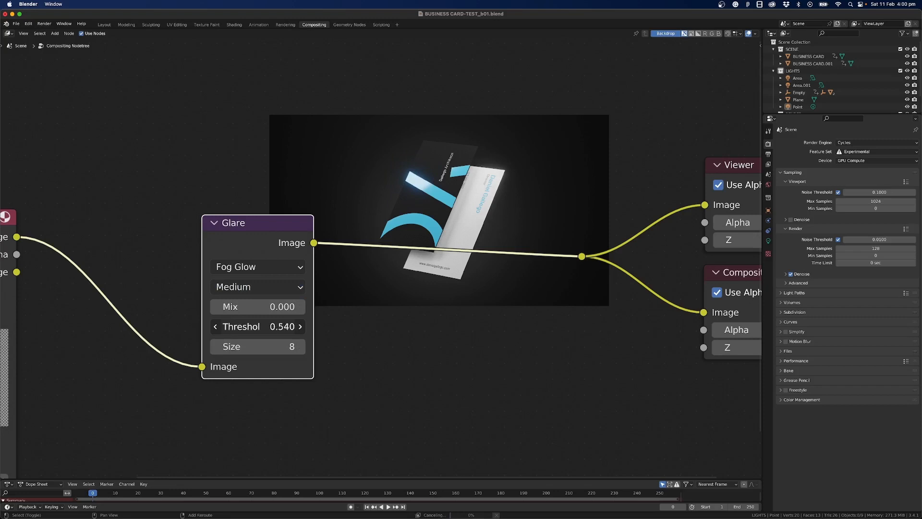
{"action": "left_click_drag", "start_coordinate": [283, 326], "coordinate": [265, 327]}
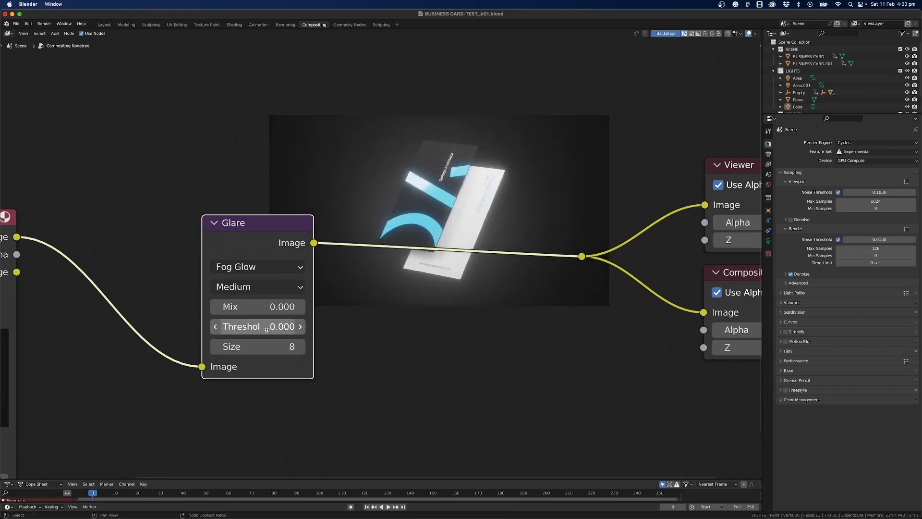
{"action": "mouse_move", "coordinate": [398, 302]}
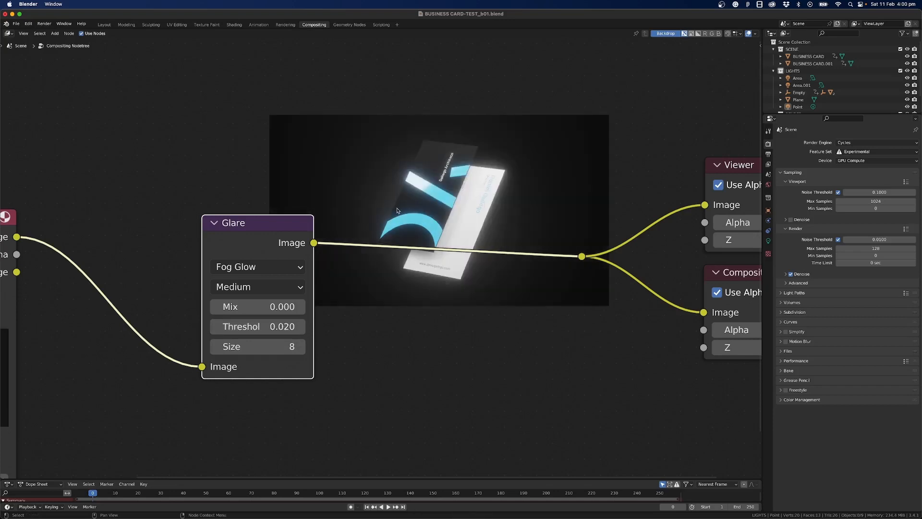
{"action": "mouse_move", "coordinate": [258, 327]}
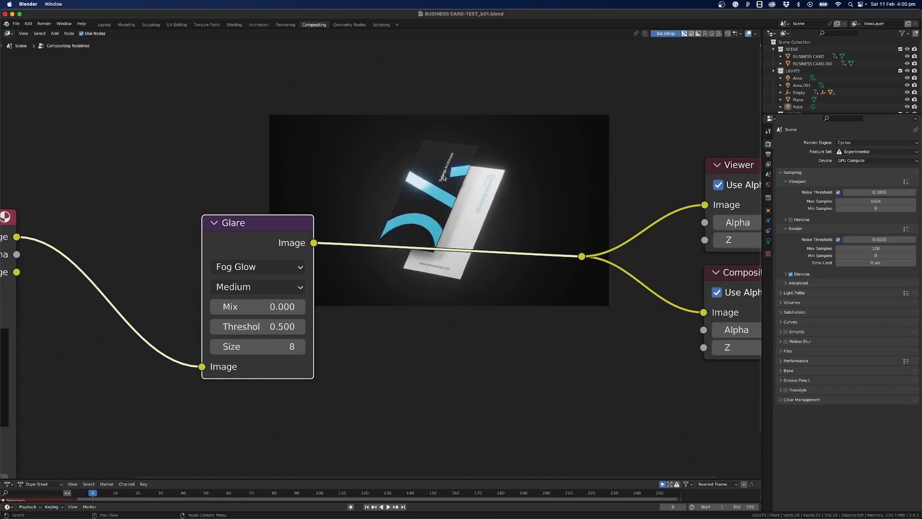
{"action": "double_click", "coordinate": [257, 326]}
{"action": "type", "text": "0.600"}
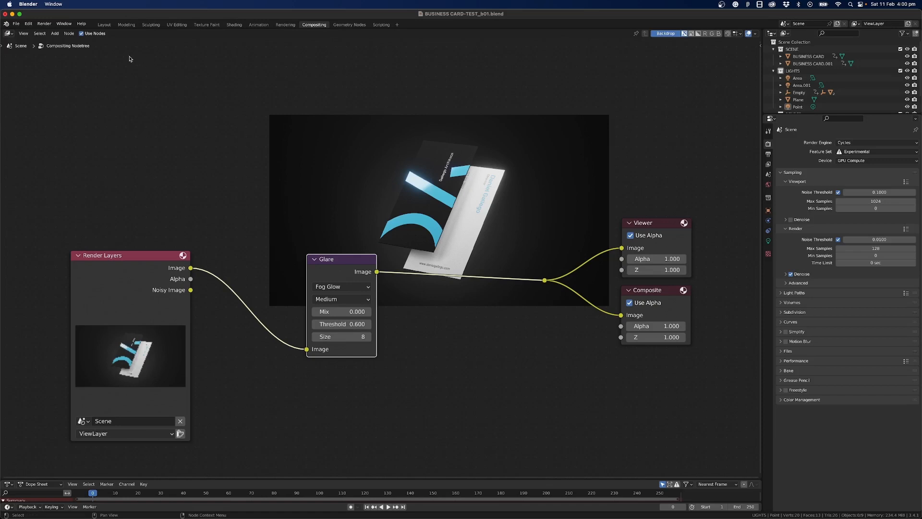
Render the still with Fog Glow applied and move the render result window aside
{"action": "left_click", "coordinate": [43, 23]}
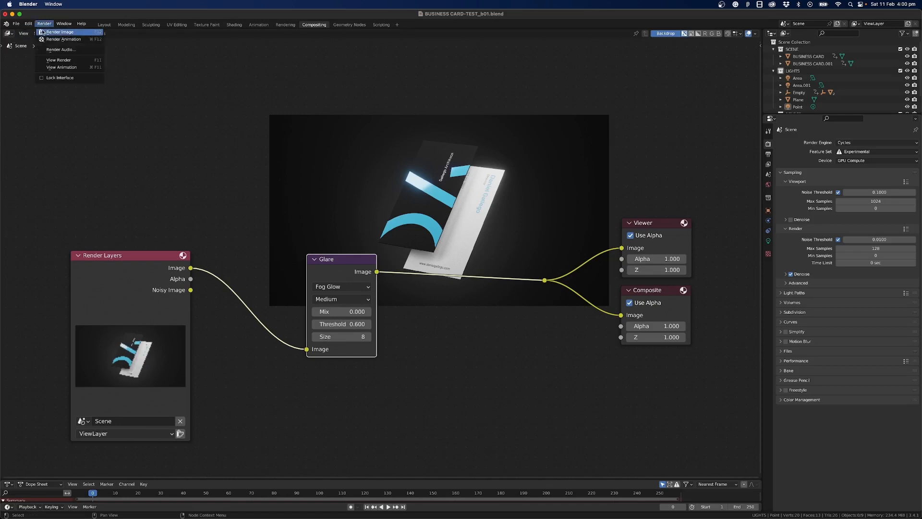
{"action": "left_click", "coordinate": [59, 31]}
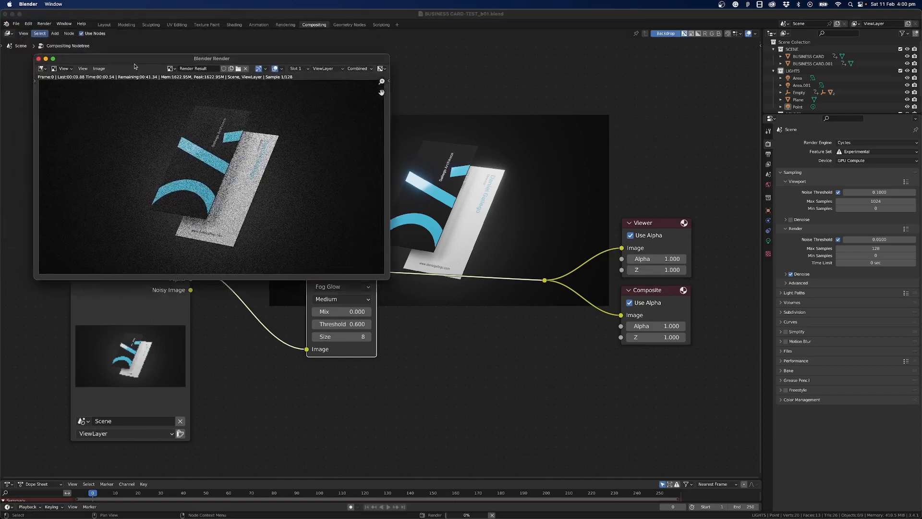
{"action": "left_click_drag", "start_coordinate": [210, 59], "coordinate": [291, 132]}
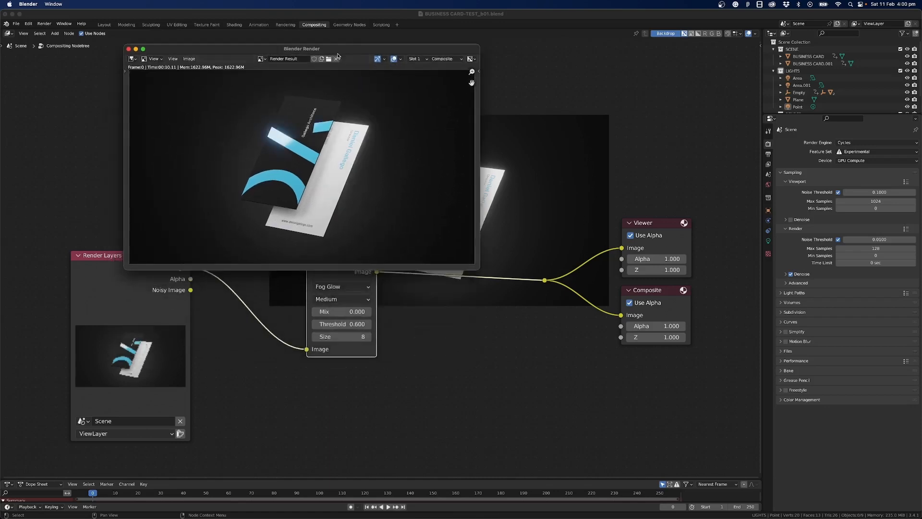
{"action": "left_click_drag", "start_coordinate": [301, 48], "coordinate": [526, 42]}
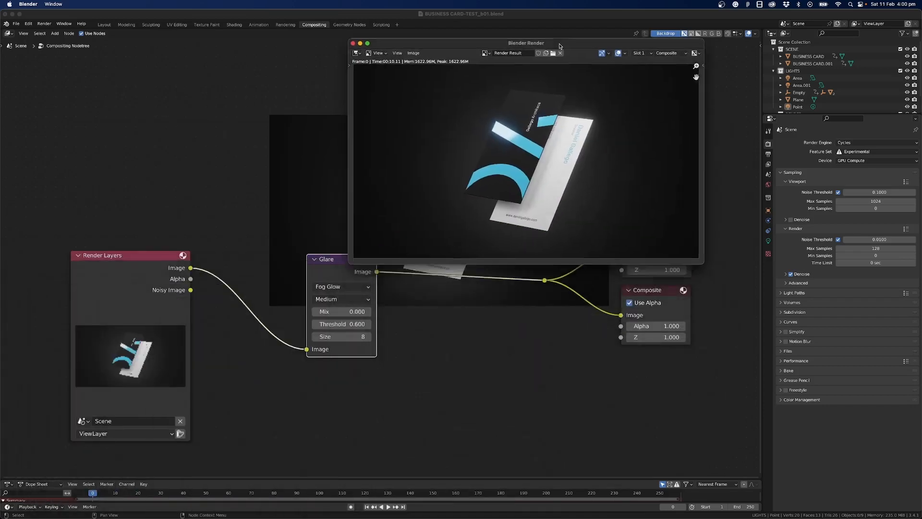
{"action": "left_click_drag", "start_coordinate": [526, 43], "coordinate": [511, 24]}
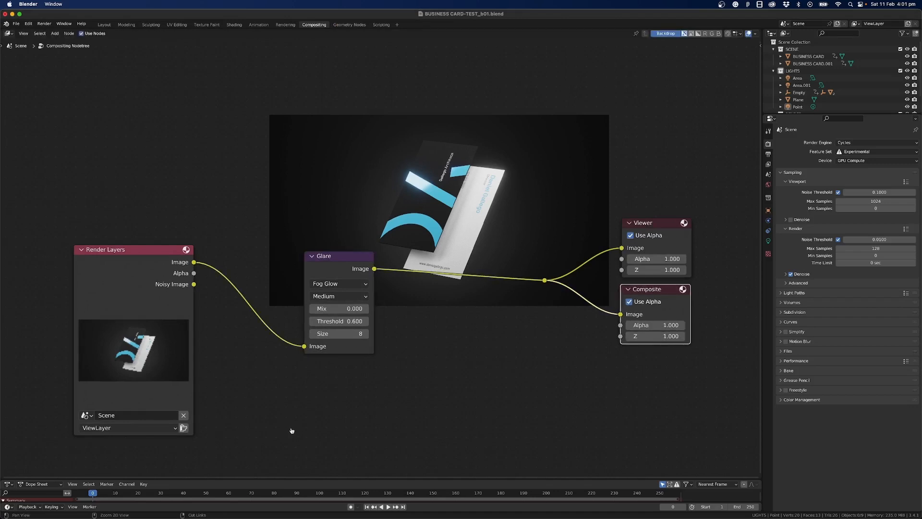
{"action": "mouse_move", "coordinate": [302, 410]}
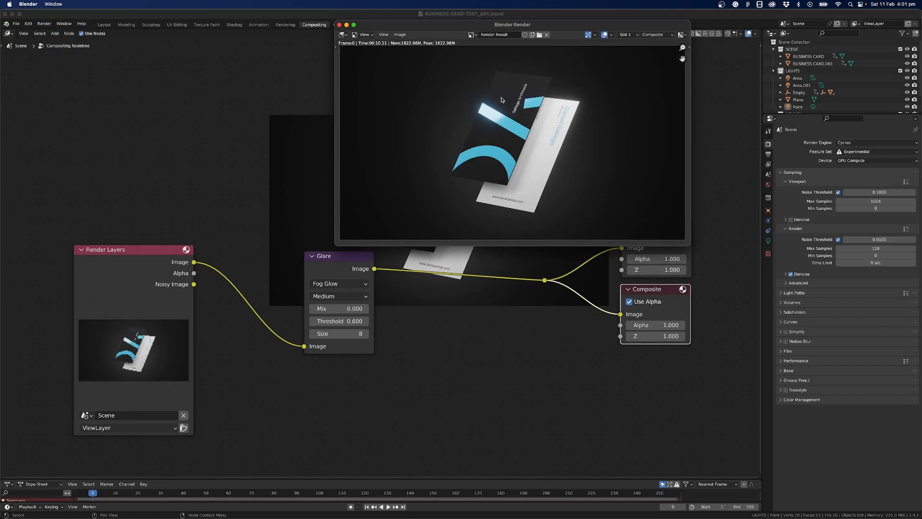
{"action": "mouse_move", "coordinate": [490, 114]}
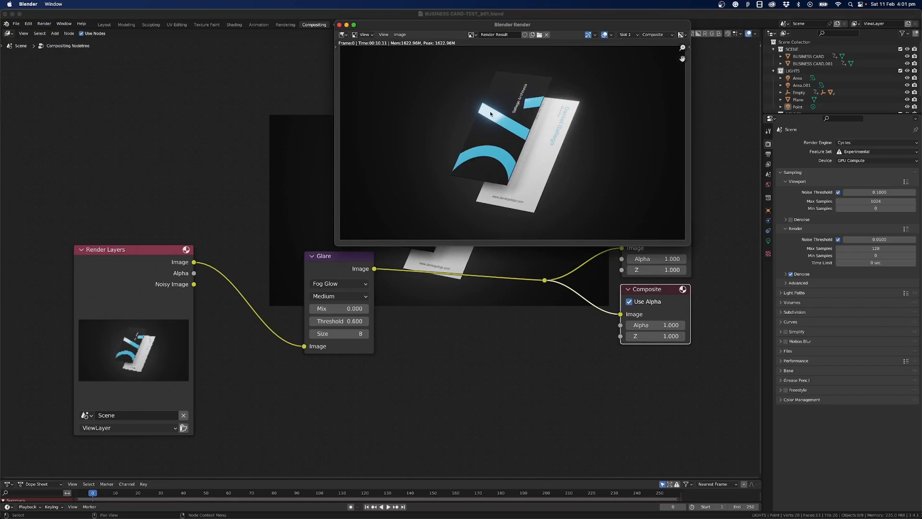
{"action": "mouse_move", "coordinate": [550, 118]}
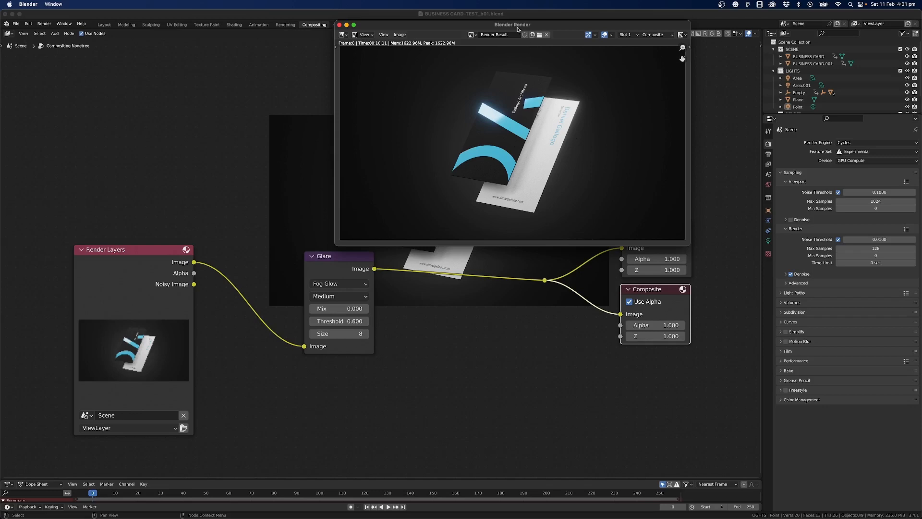
Move the render result window to the right to view the glowing card
{"action": "left_click_drag", "start_coordinate": [512, 25], "coordinate": [553, 34]}
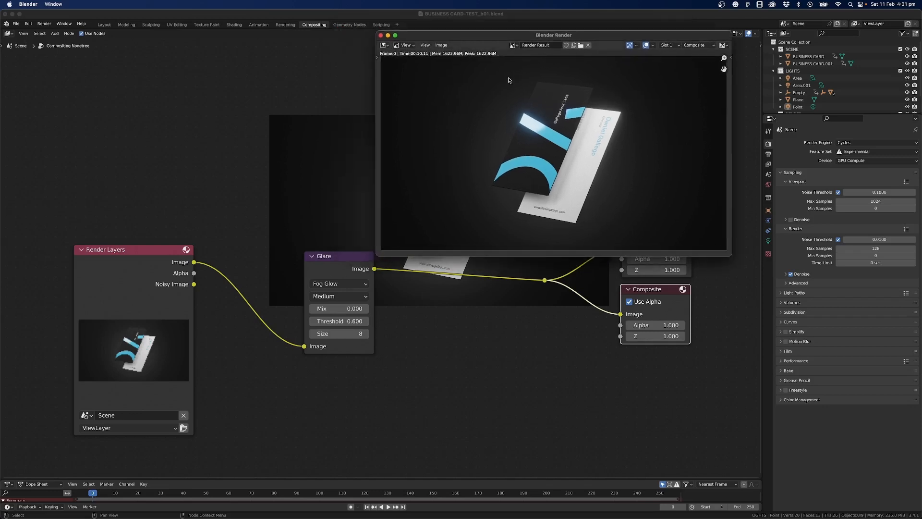
Start Image > Save As to open the file browser for saving the render as PNG
{"action": "left_click", "coordinate": [441, 45]}
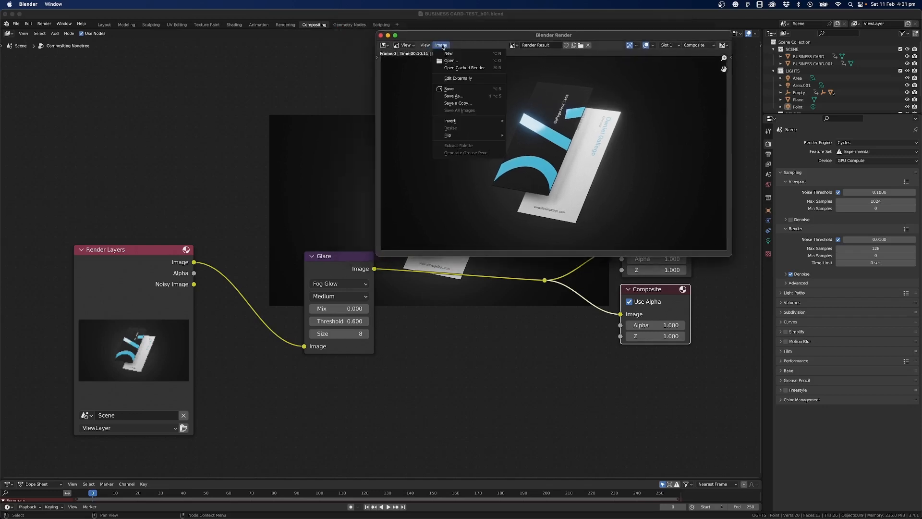
{"action": "mouse_move", "coordinate": [459, 96]}
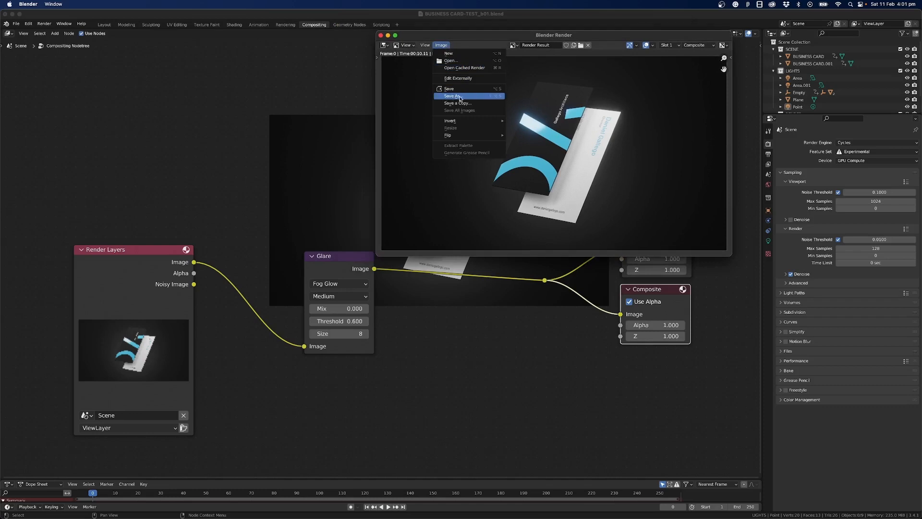
{"action": "left_click", "coordinate": [454, 96]}
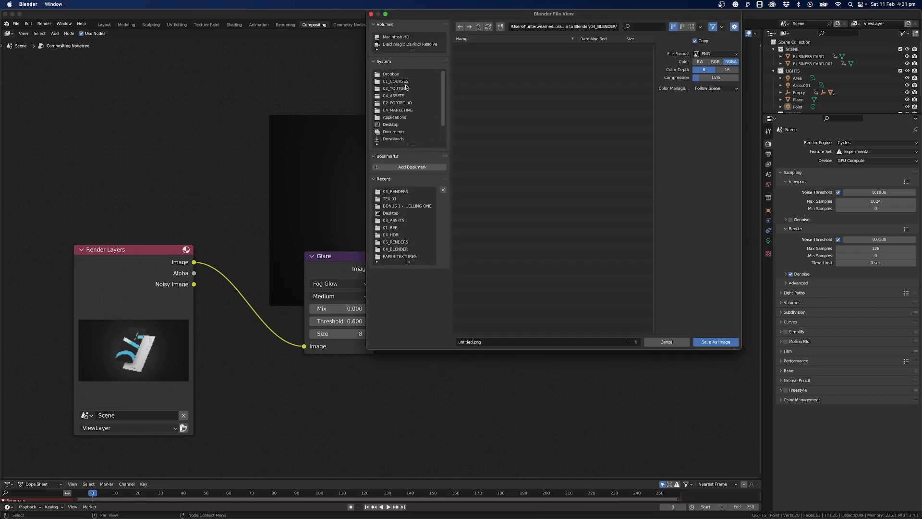